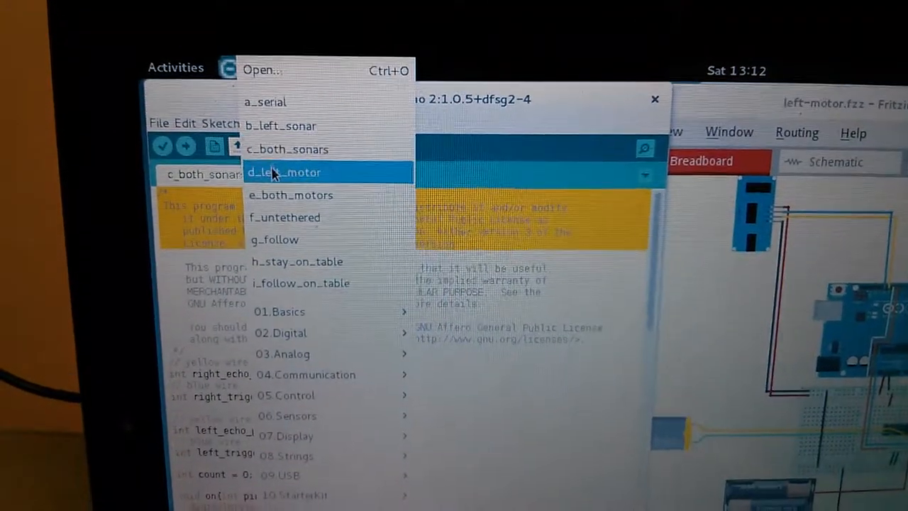
# - Open the d_left_motor sketch from the sketchbook and show the Tools menu's board and port options
pyautogui.click(284, 172)
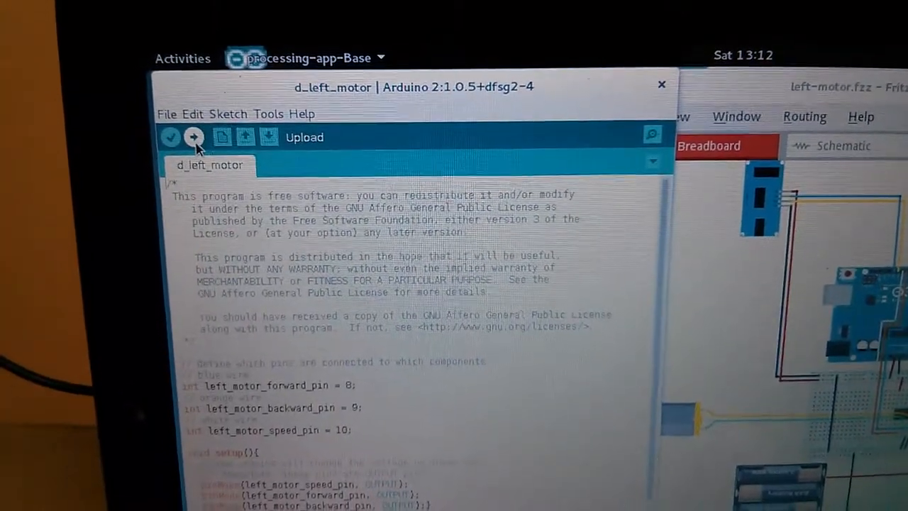
pyautogui.click(268, 116)
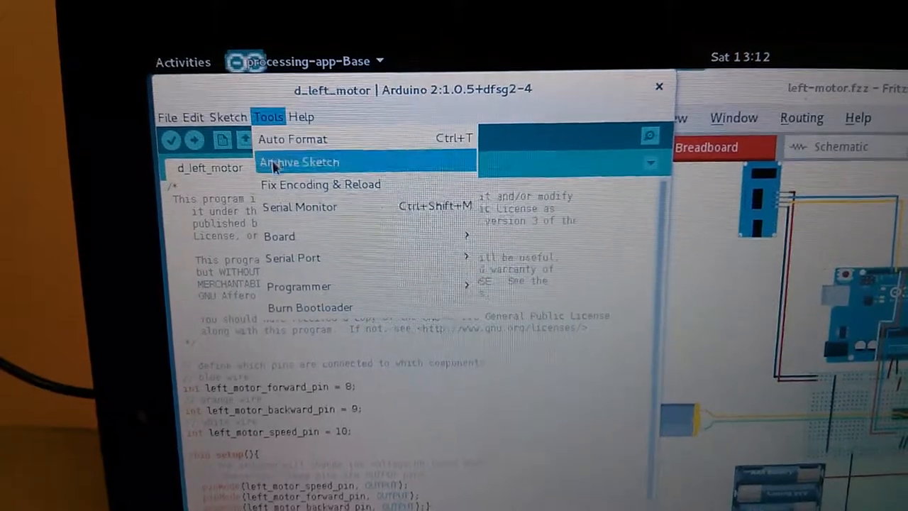